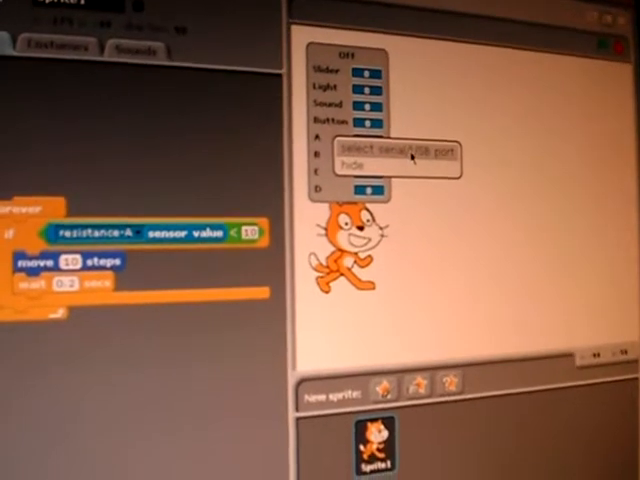
Show the sensor board's available serial/USB COM ports via 'select serial/USB port'.
click(402, 152)
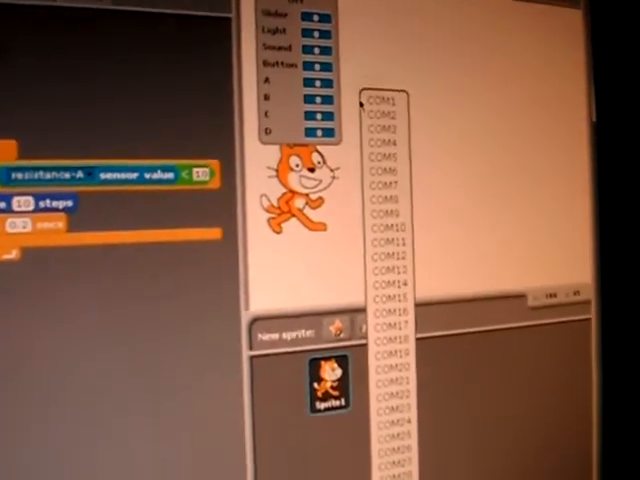